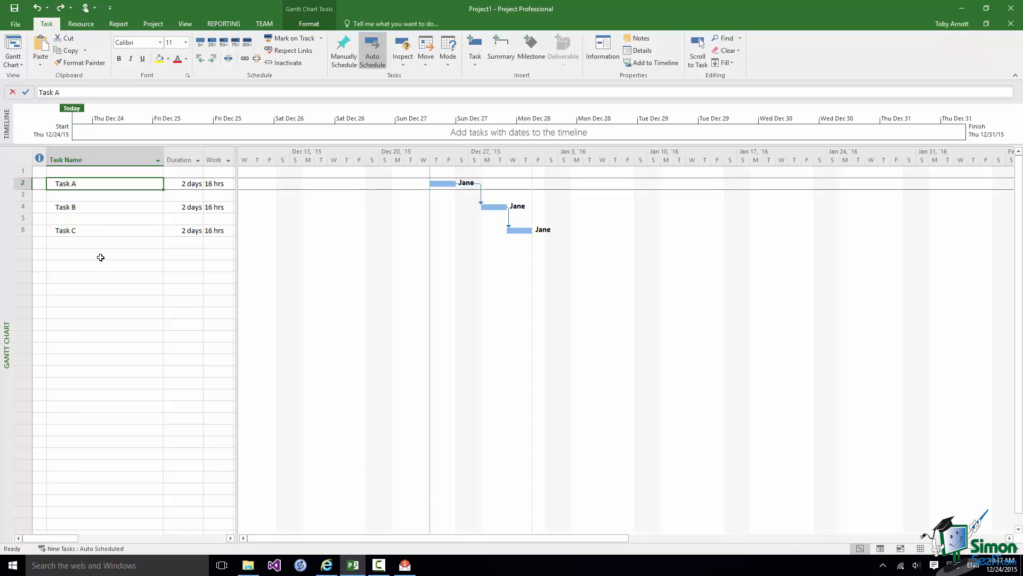
# Step: Assign John alongside Jane to Task A through Assign Resources
pyautogui.rightClick(65, 184)
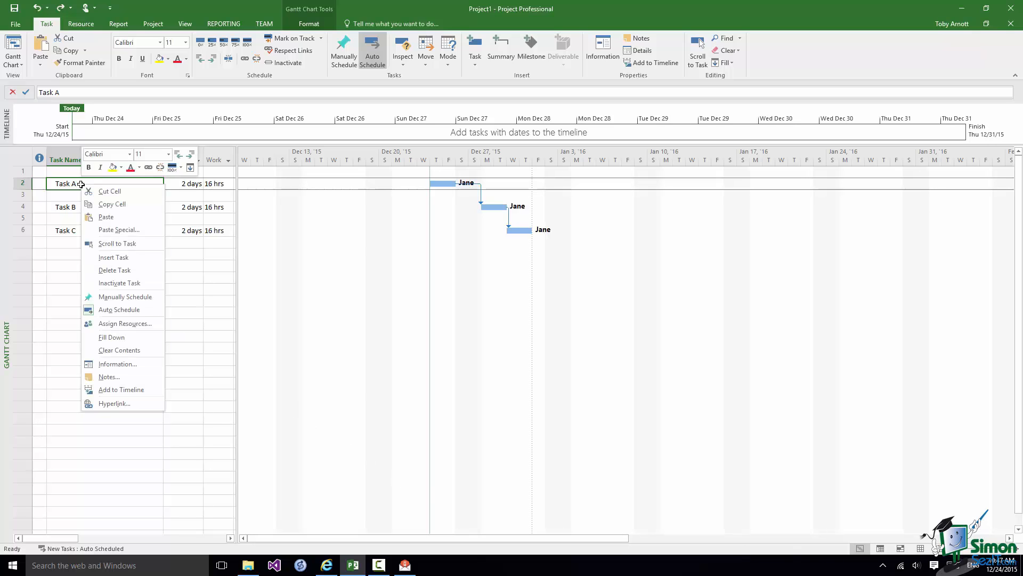
pyautogui.moveTo(137, 328)
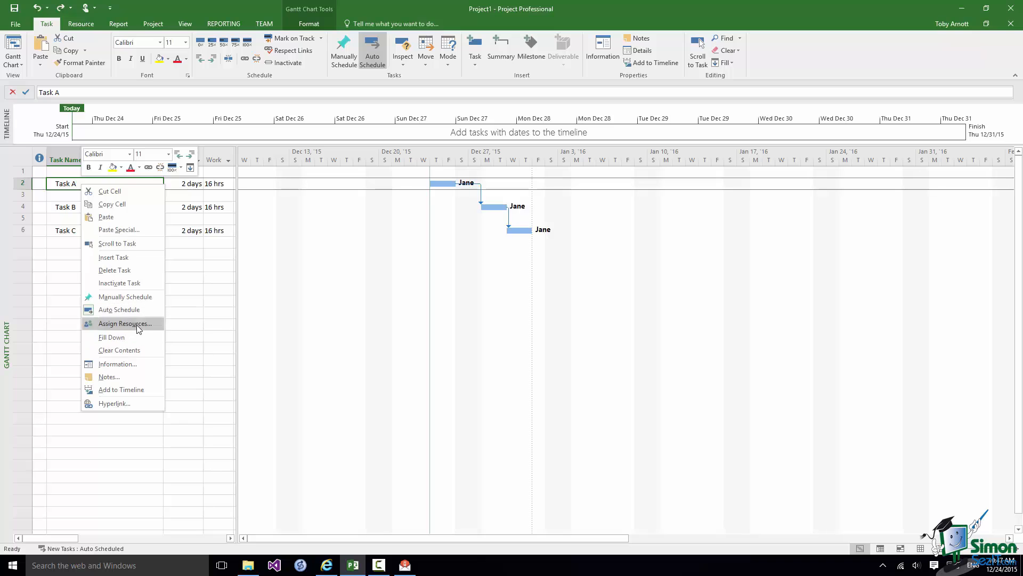
pyautogui.click(125, 323)
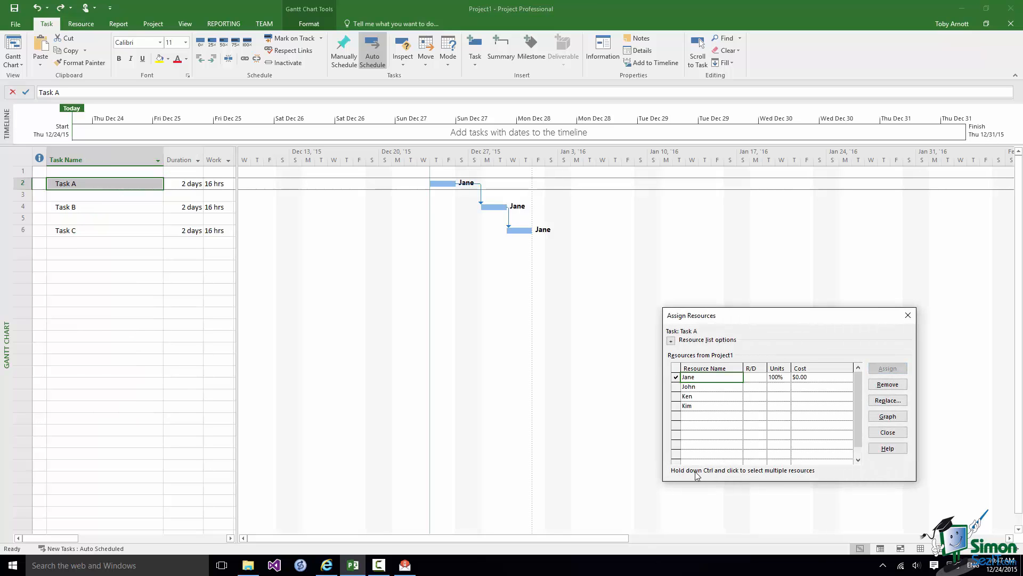
pyautogui.click(704, 386)
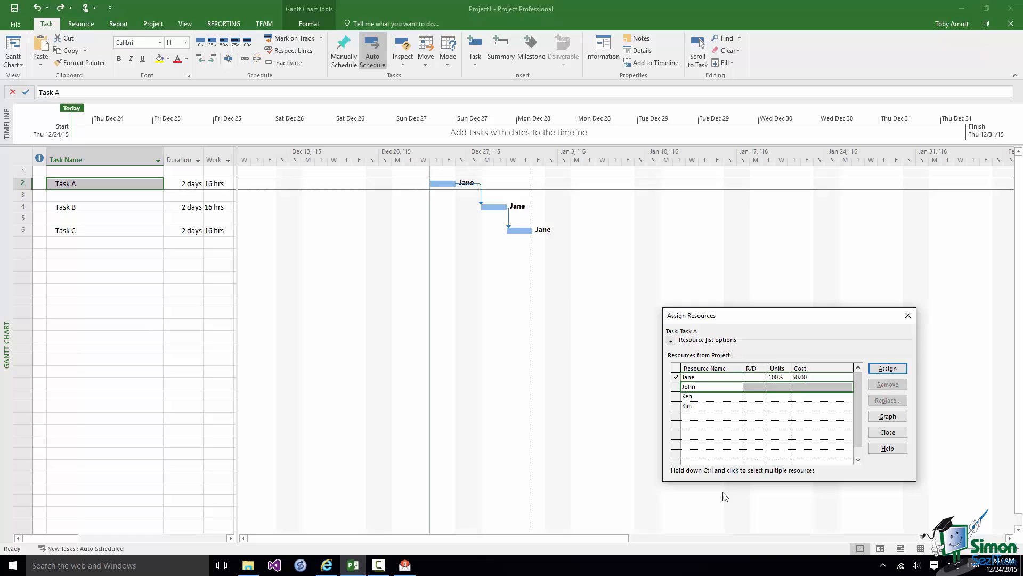
pyautogui.click(887, 367)
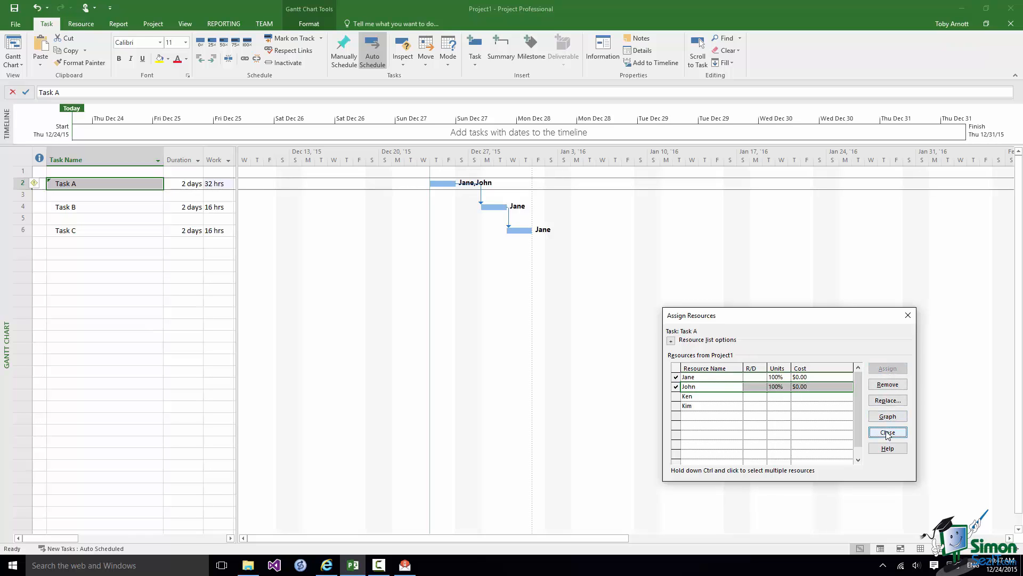
pyautogui.click(886, 433)
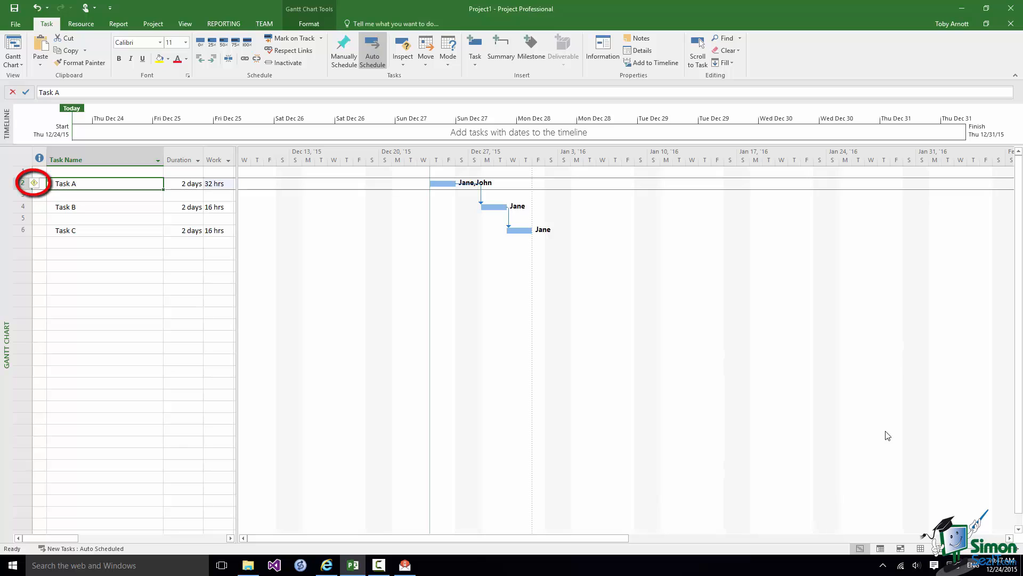
pyautogui.moveTo(885, 436)
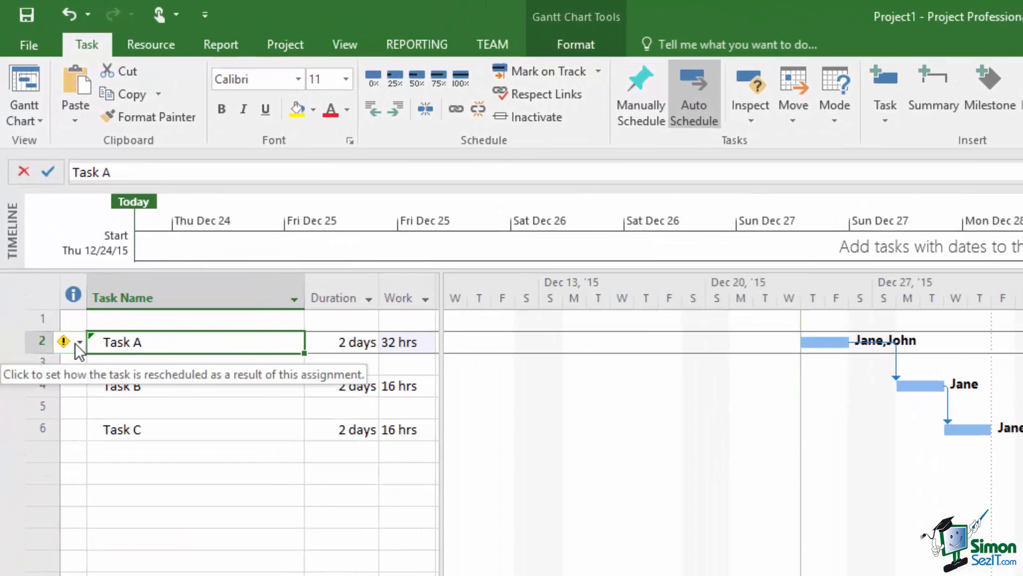
pyautogui.click(73, 342)
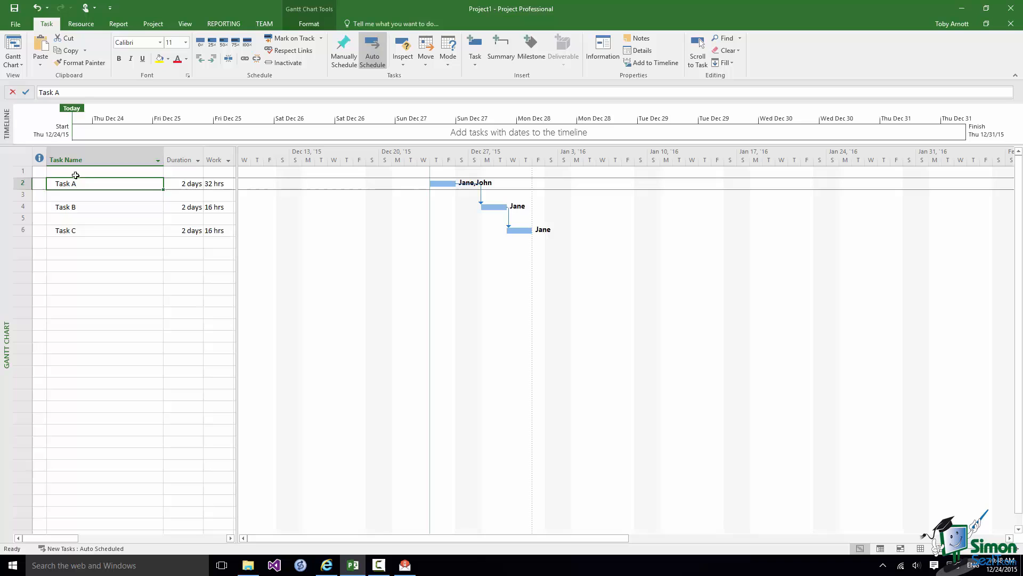
# Step: View Task A's task information and cancel, then close Task B's information
pyautogui.doubleClick(65, 183)
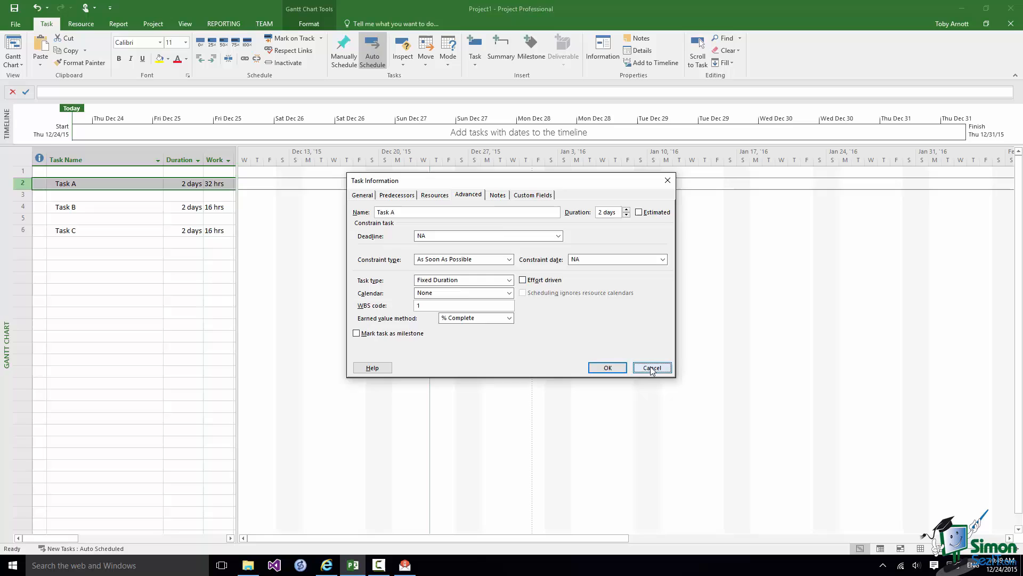
pyautogui.click(651, 367)
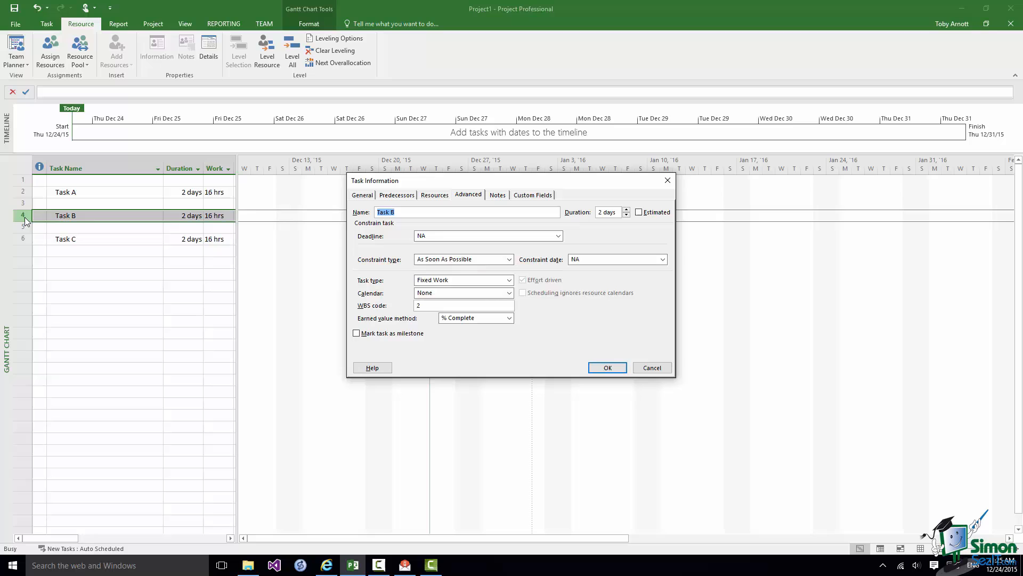
pyautogui.moveTo(353, 405)
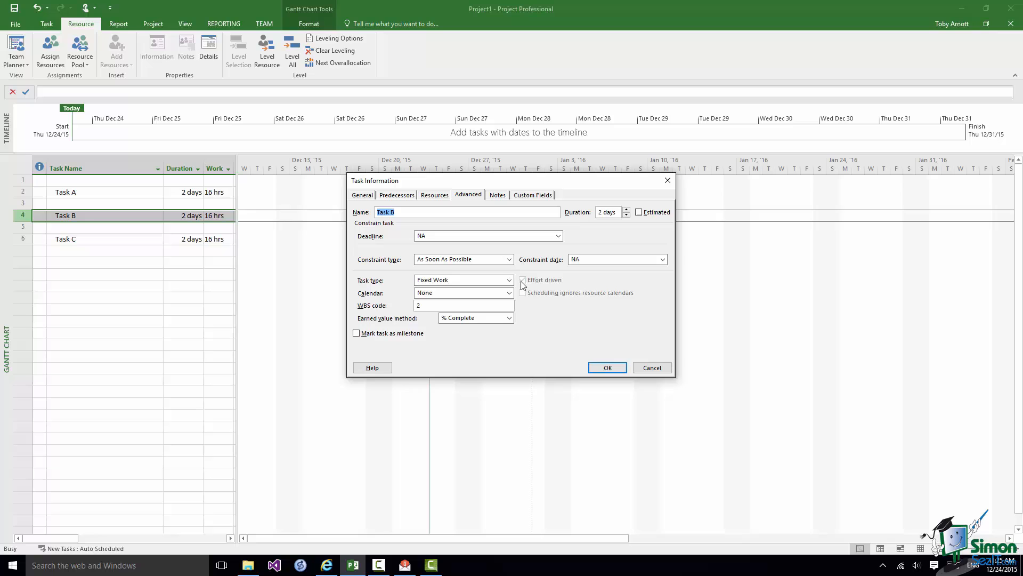
pyautogui.click(605, 367)
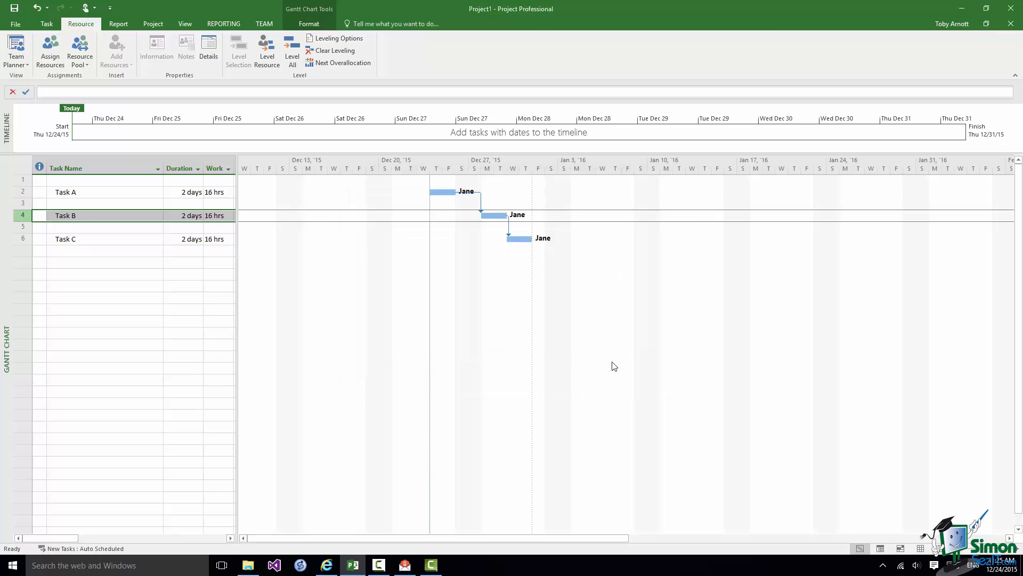
pyautogui.moveTo(89, 216)
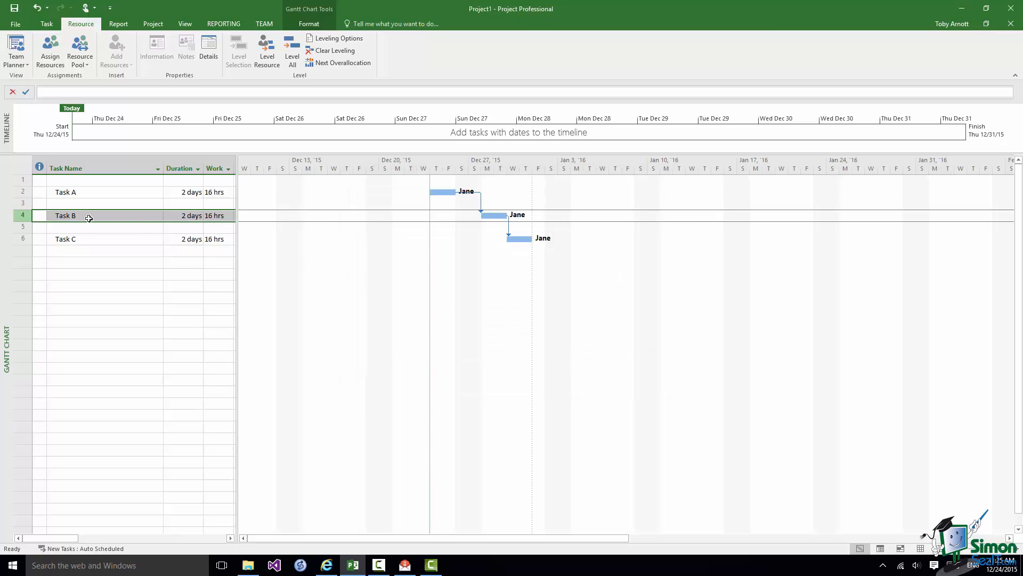
# Step: Add John to Task B through Assign Resources, shortening it to 1 day
pyautogui.rightClick(65, 216)
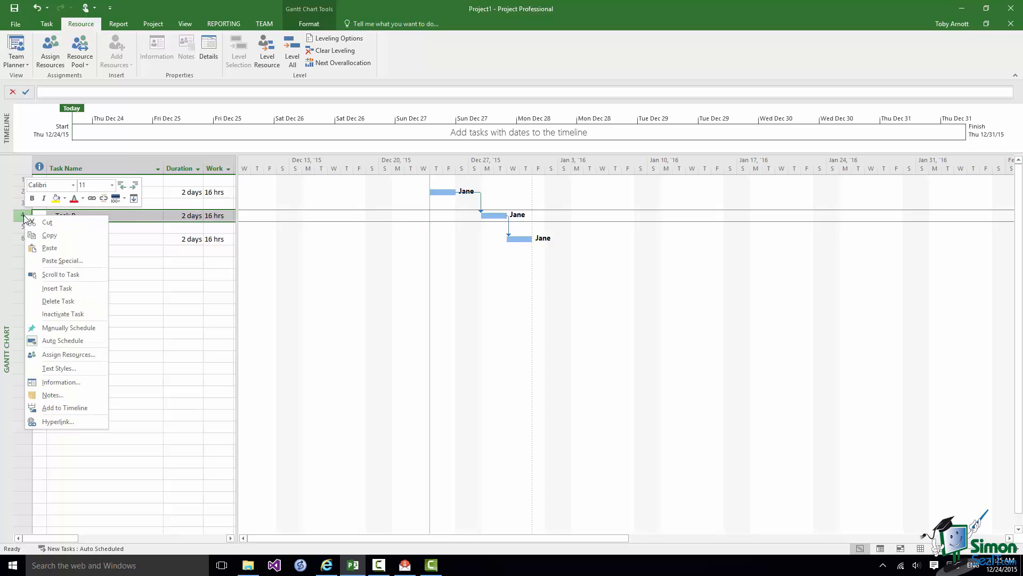
pyautogui.moveTo(68, 353)
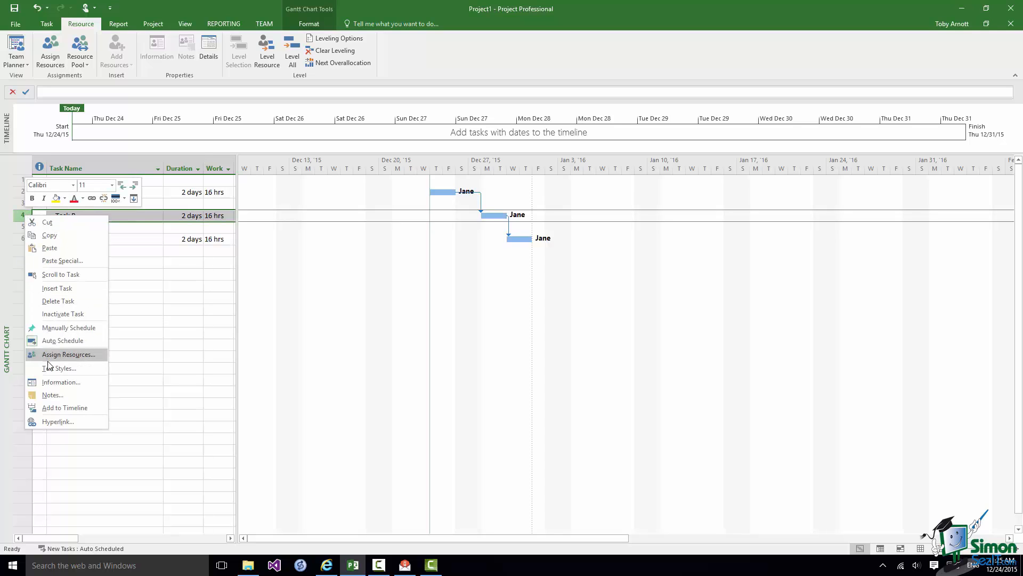
pyautogui.click(68, 354)
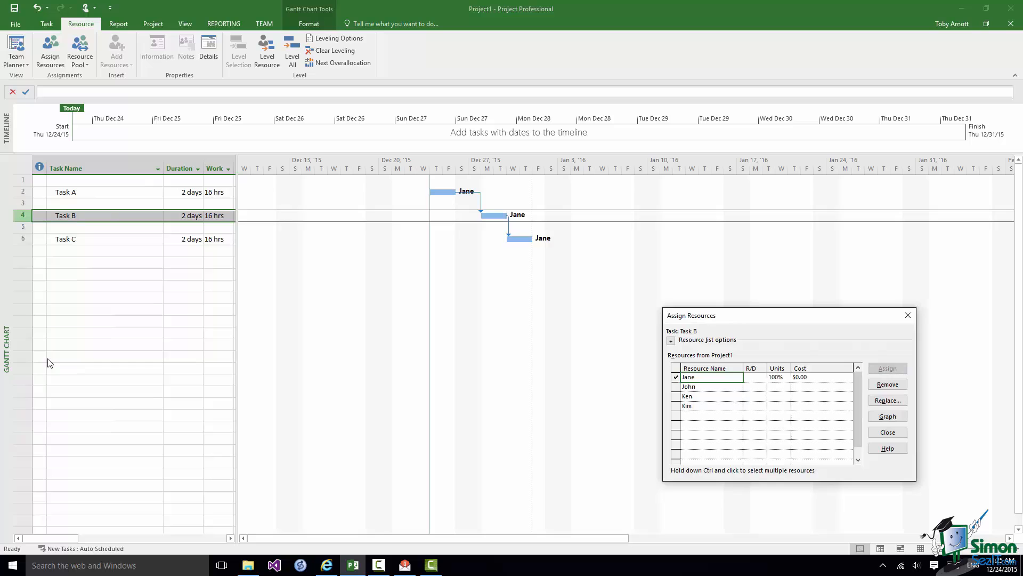
pyautogui.moveTo(704, 491)
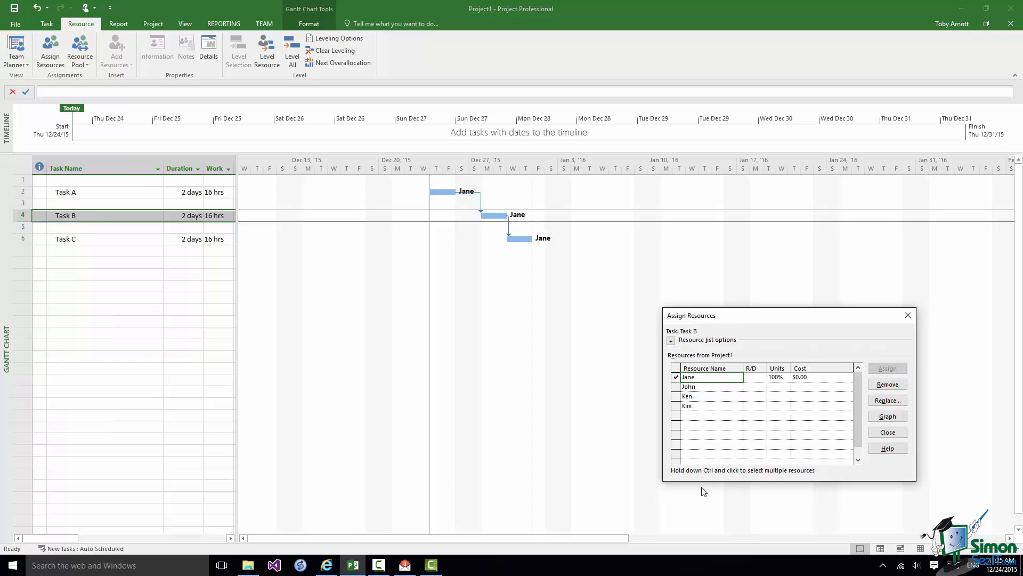
pyautogui.click(700, 386)
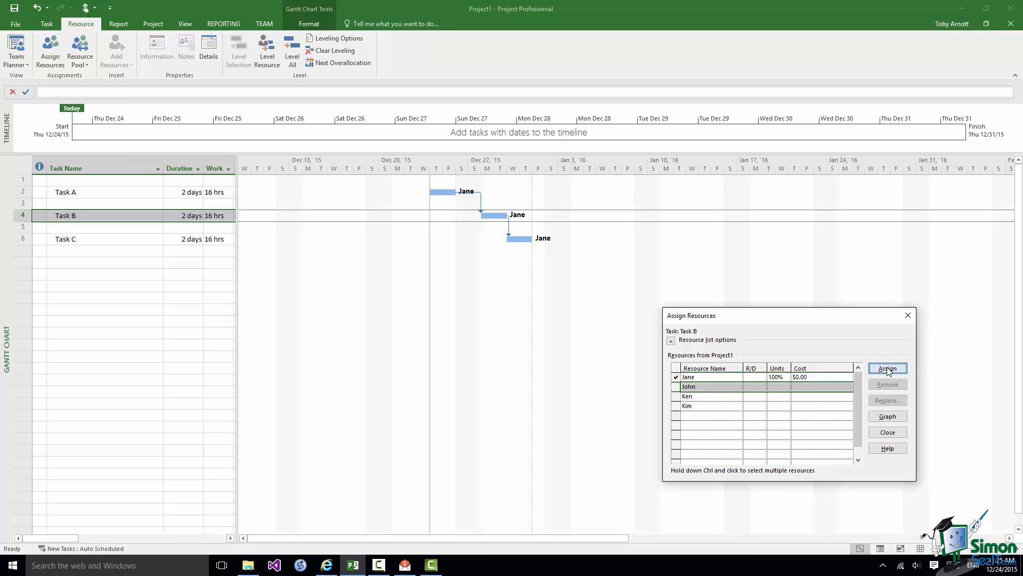
pyautogui.click(887, 369)
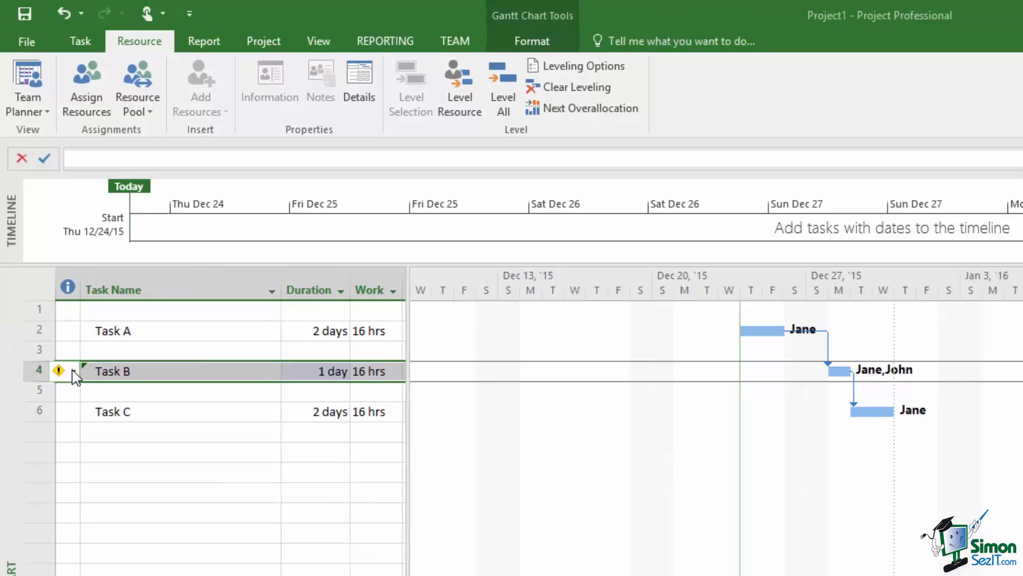
# Step: From Task B's smart tag, choose reducing hours per day to keep duration and work
pyautogui.click(58, 371)
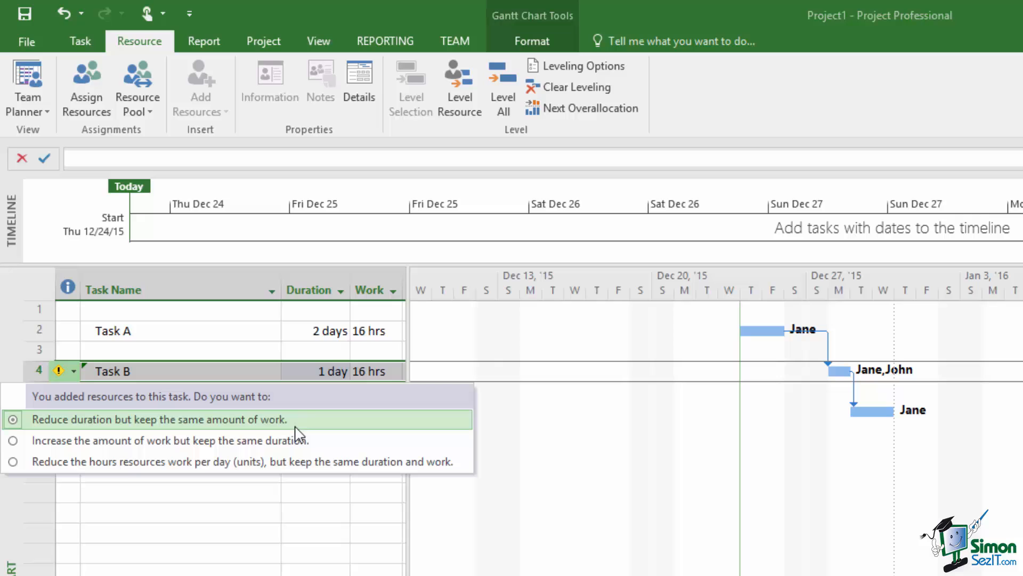
pyautogui.moveTo(299, 432)
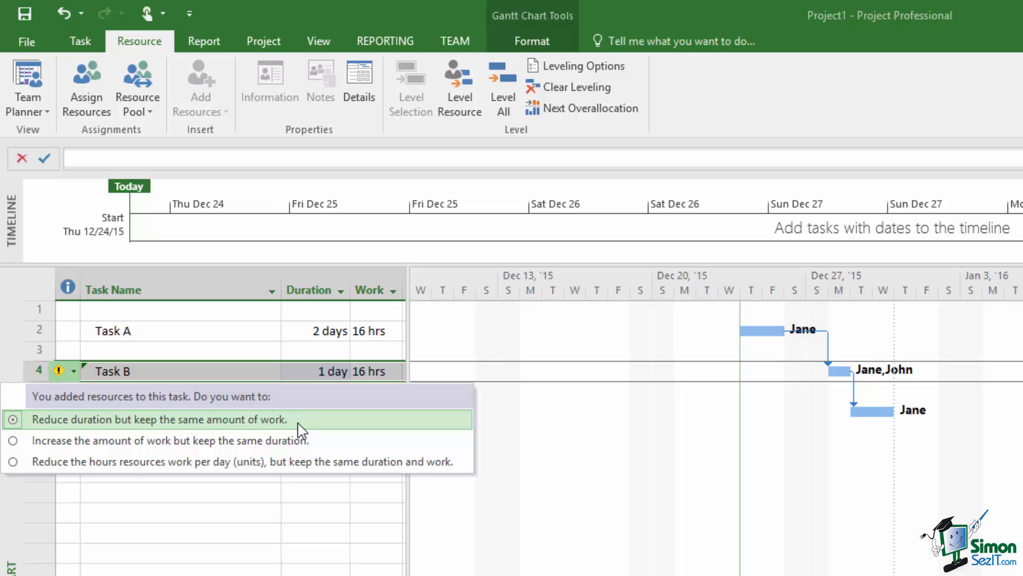
pyautogui.moveTo(323, 444)
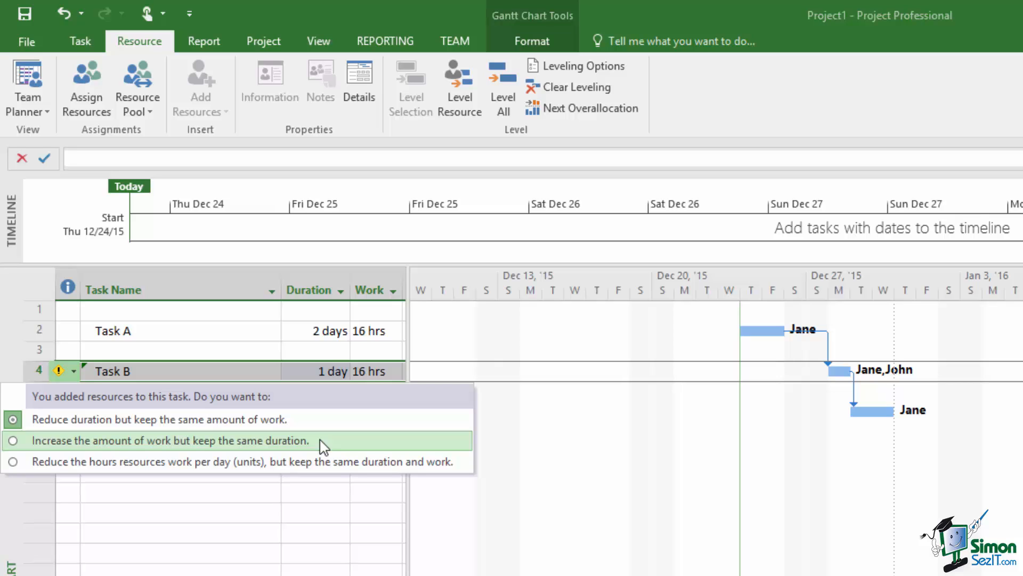
pyautogui.moveTo(325, 461)
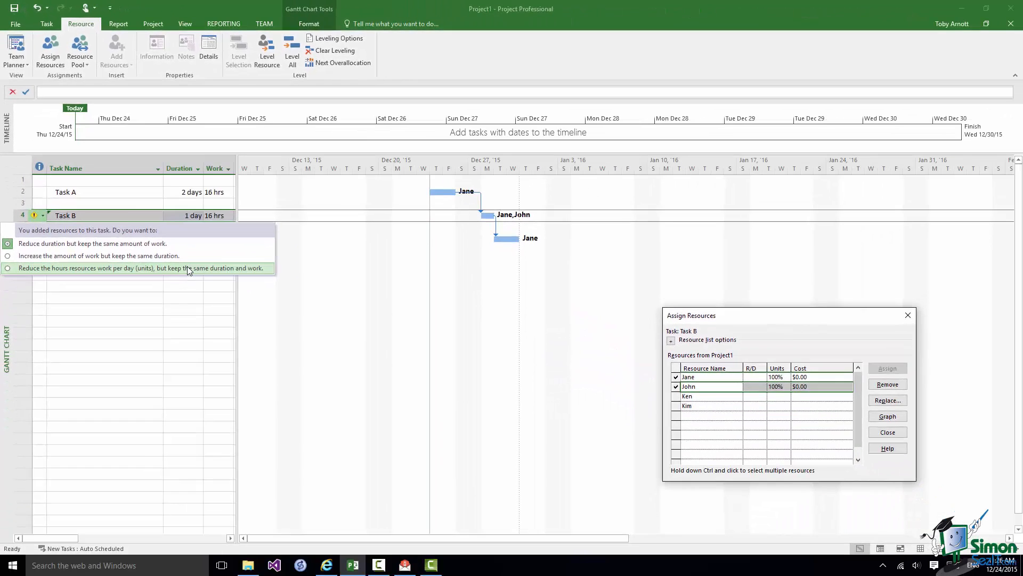
pyautogui.click(93, 244)
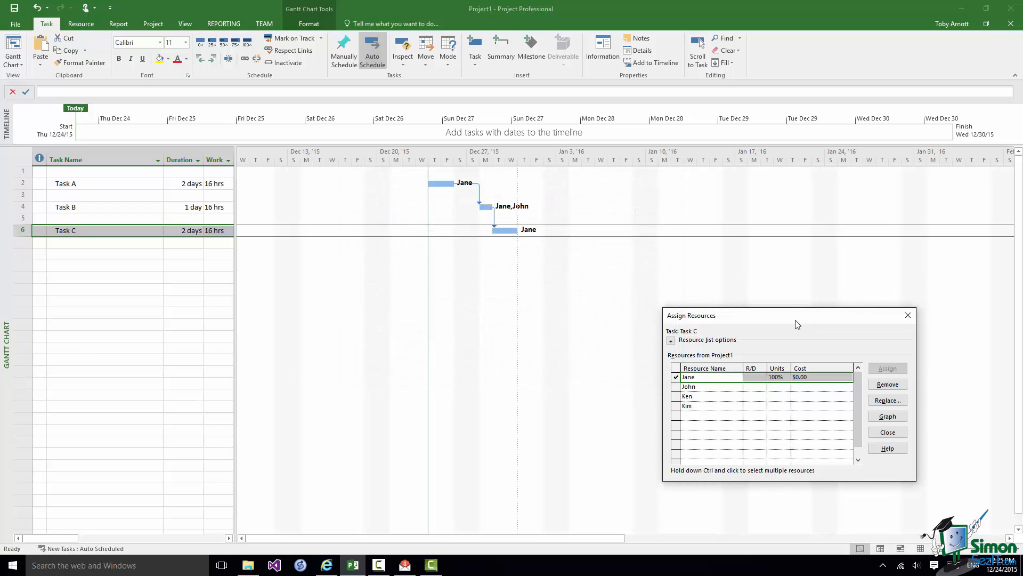
# Step: Assign John, Ken and Kim to Task C and view its smart tag options
pyautogui.click(689, 386)
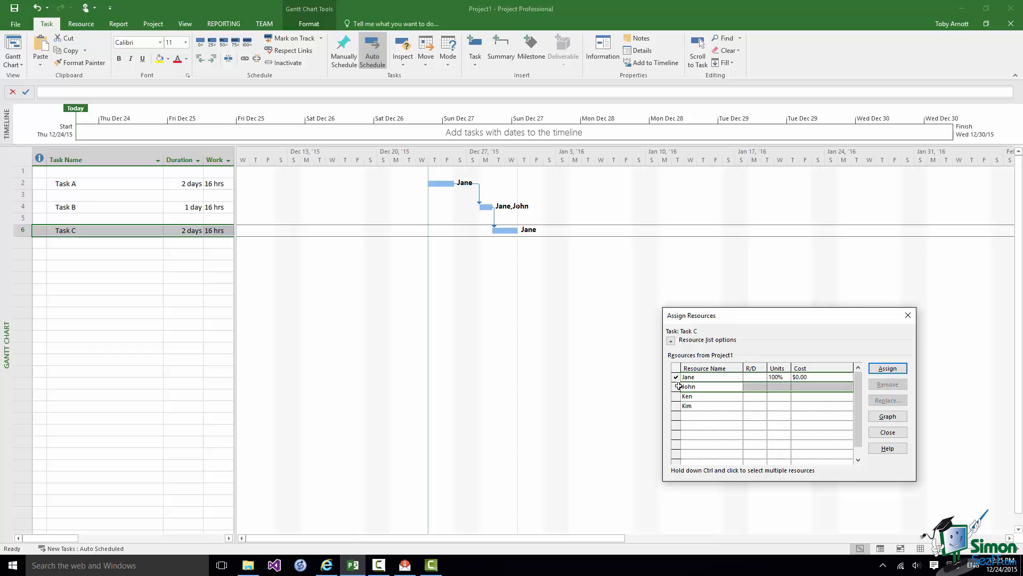
pyautogui.click(705, 396)
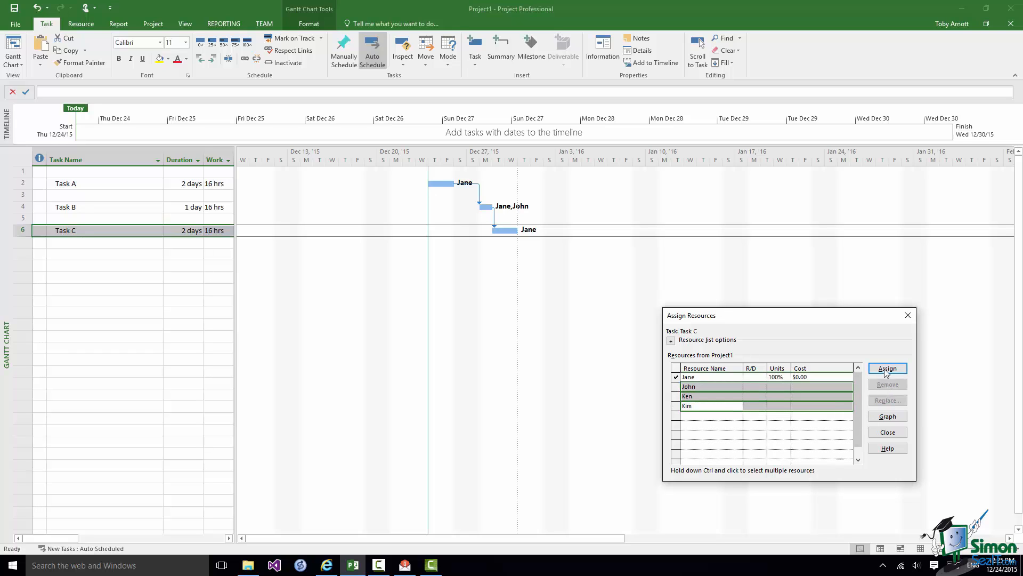
pyautogui.click(887, 368)
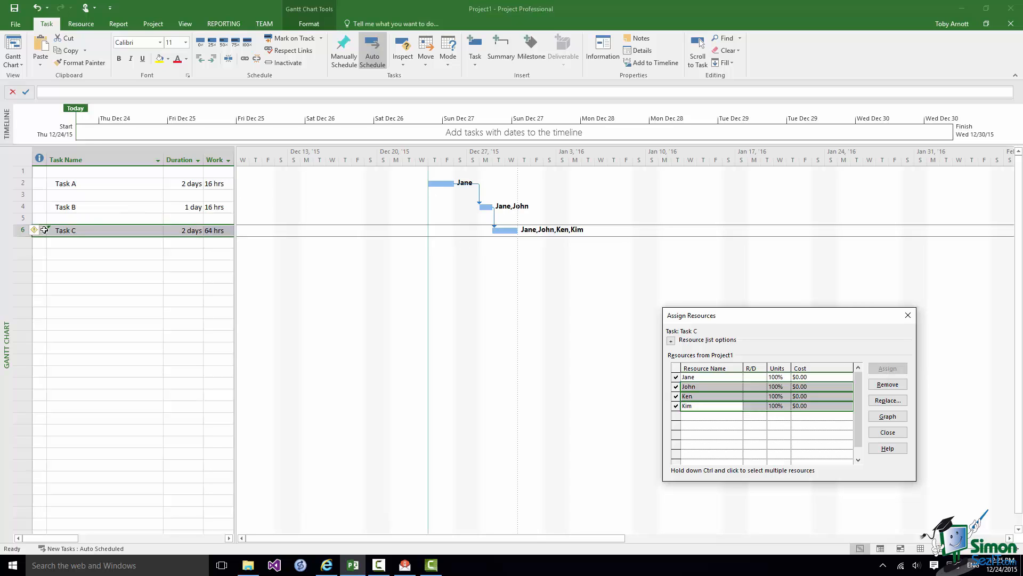
pyautogui.click(35, 230)
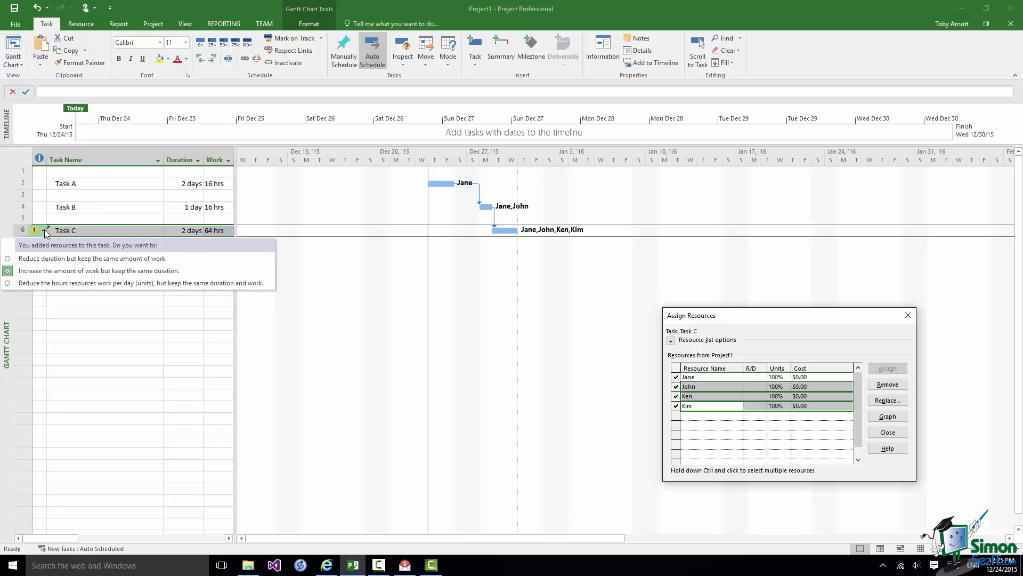
pyautogui.moveTo(889, 509)
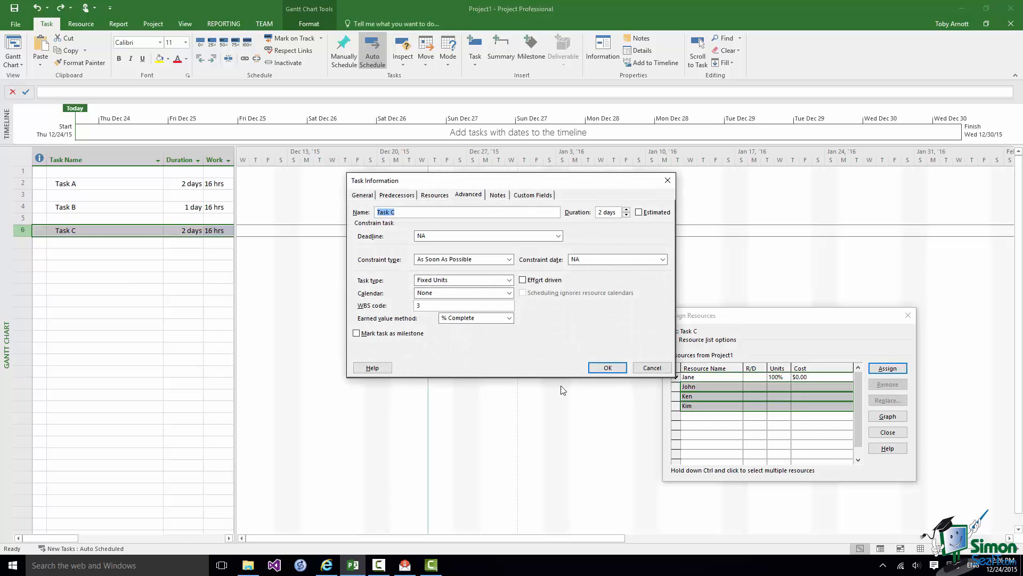
# Step: Mark Task C as effort driven with Fixed Units task type and confirm
pyautogui.click(523, 279)
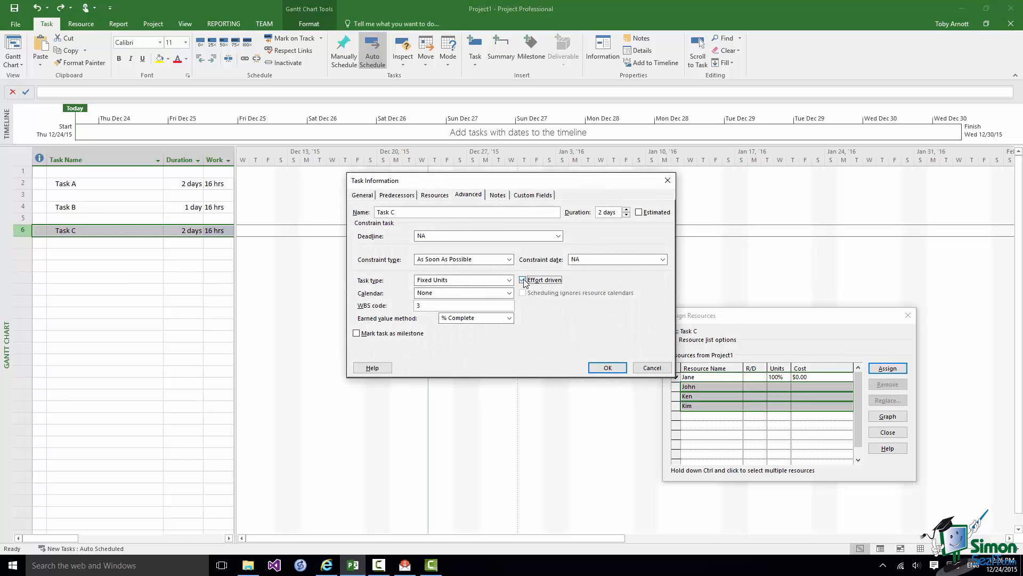
pyautogui.click(522, 279)
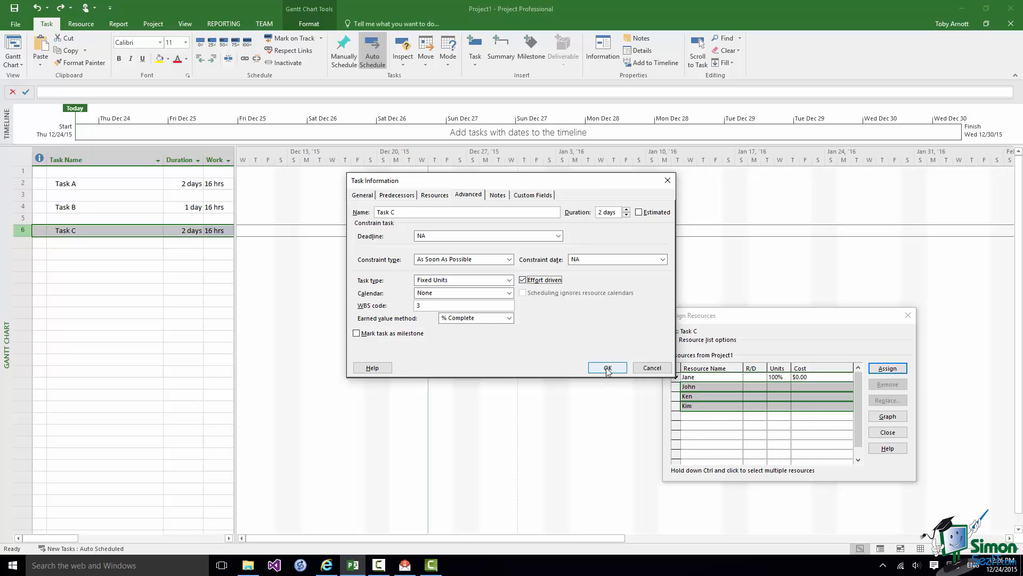
pyautogui.click(606, 367)
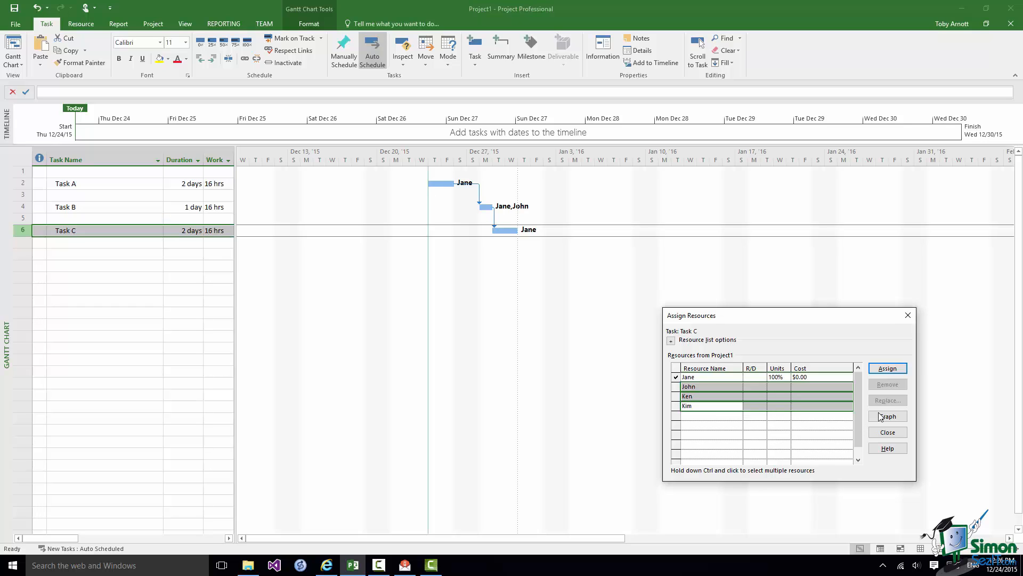
# Step: Assign John, Ken and Kim to Task C
pyautogui.click(887, 369)
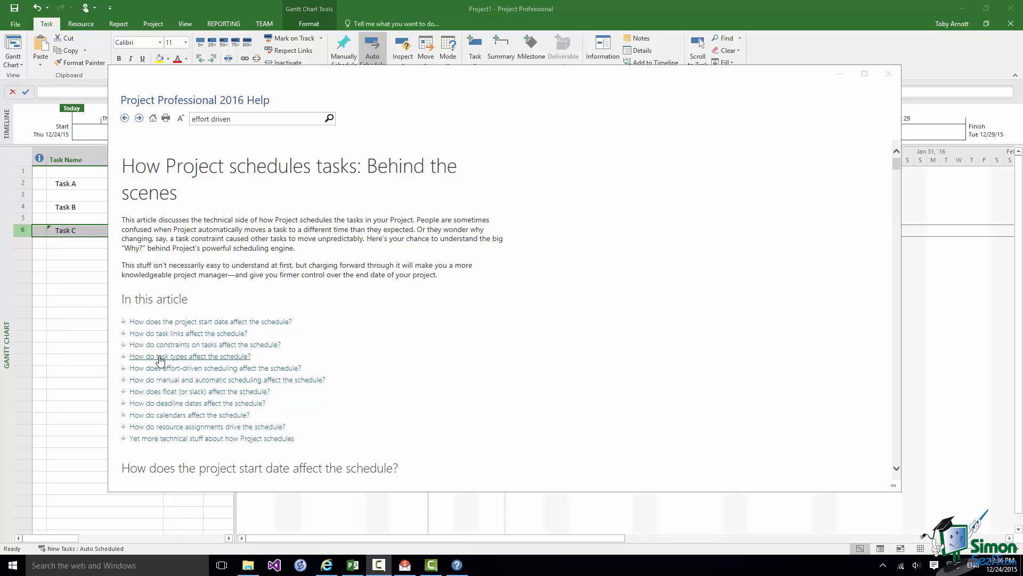
# Step: Jump to 'How do task types affect the schedule?' and scroll through its examples and tips
pyautogui.click(190, 356)
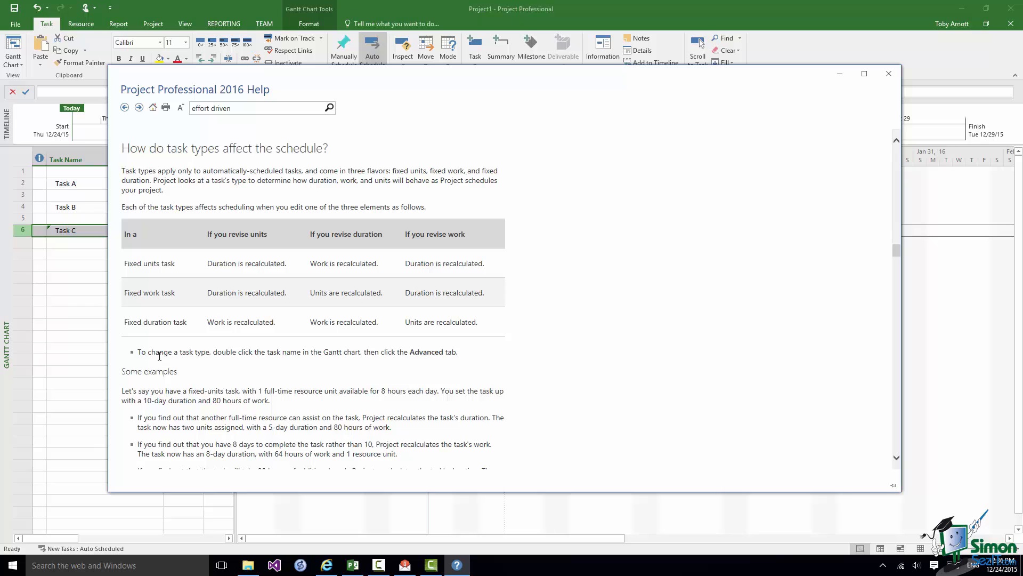
pyautogui.moveTo(222, 342)
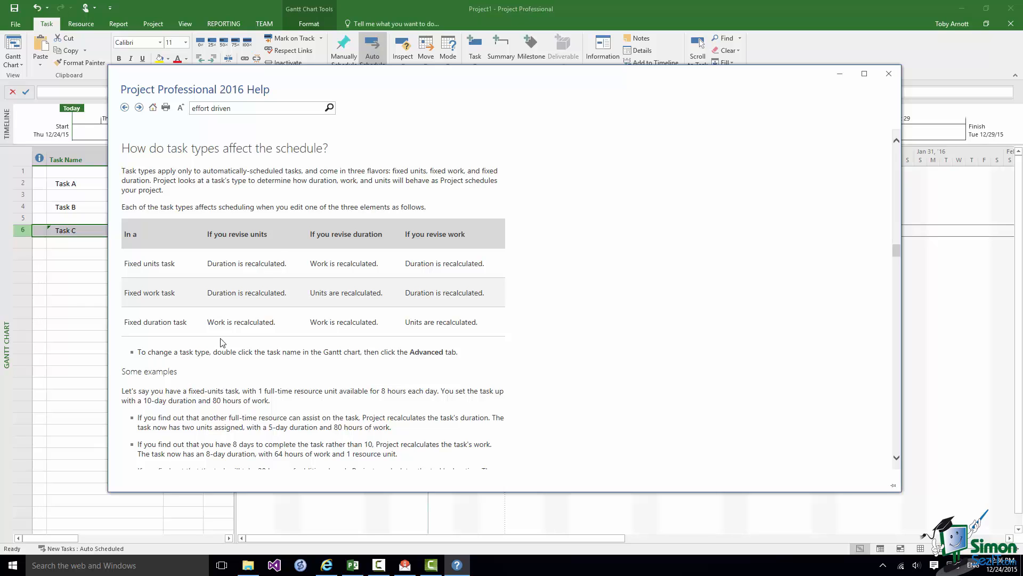
pyautogui.moveTo(275, 238)
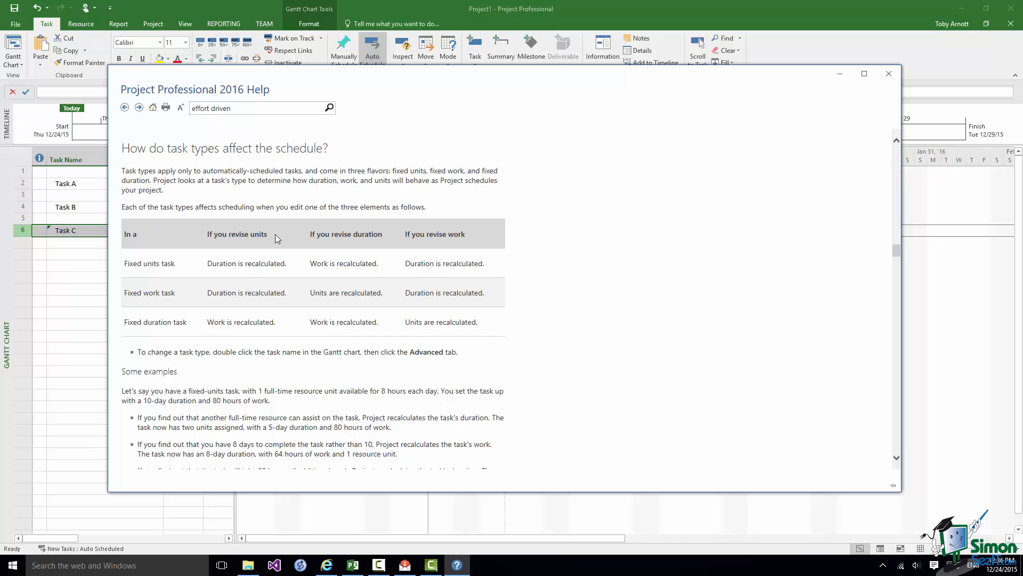
pyautogui.moveTo(453, 244)
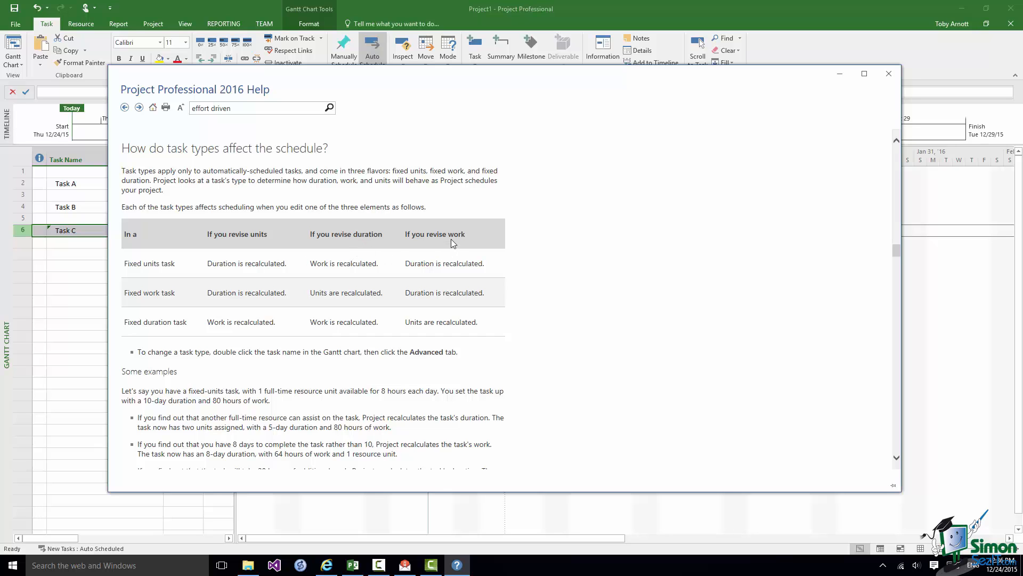
pyautogui.scroll(-3)
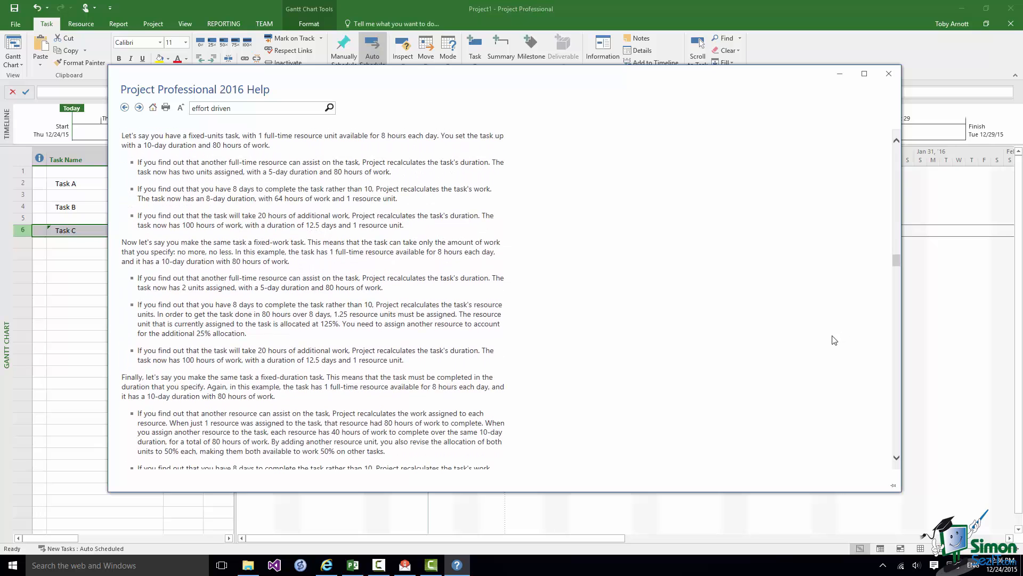
pyautogui.scroll(-3)
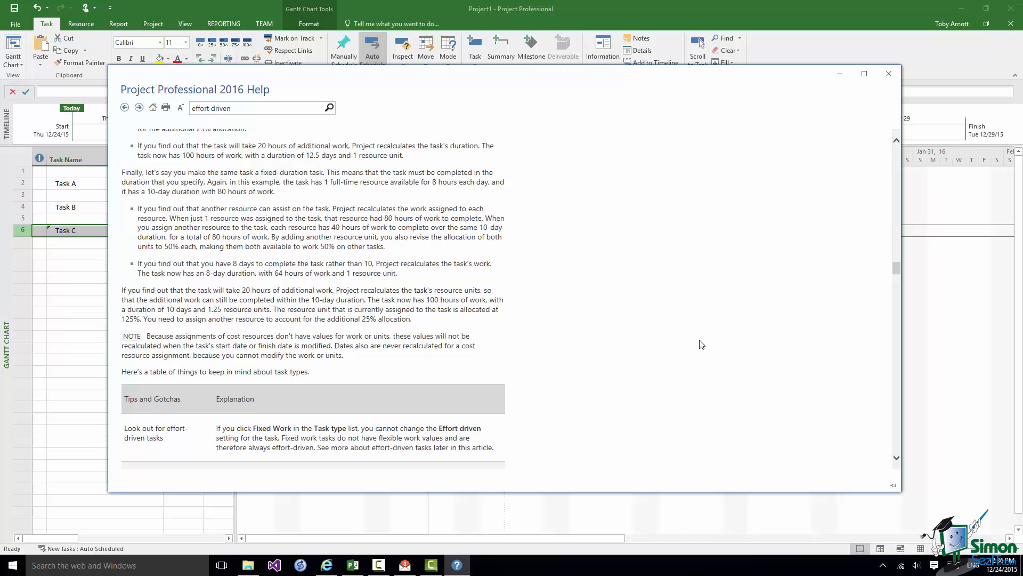
pyautogui.scroll(-3)
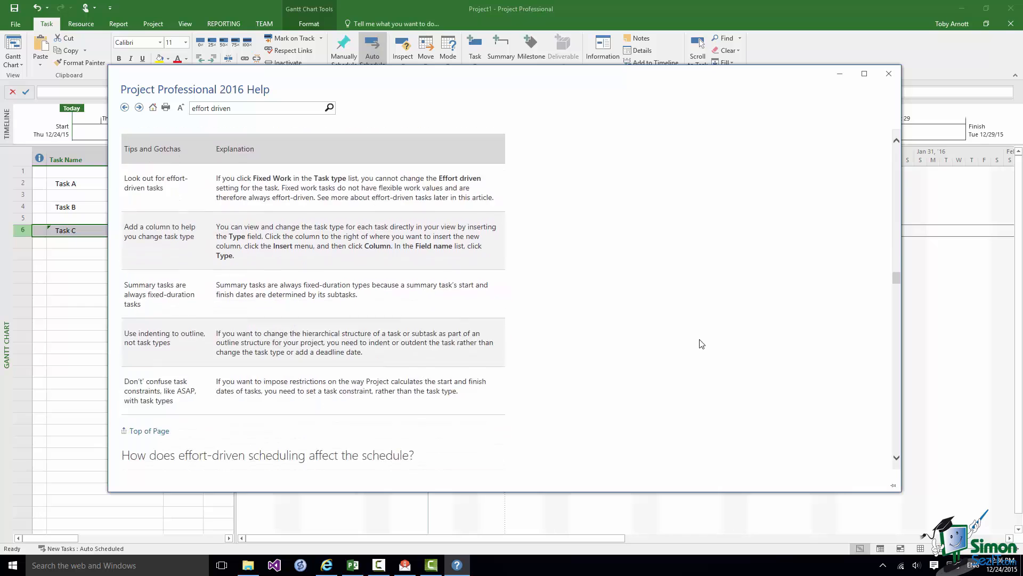
pyautogui.scroll(-3)
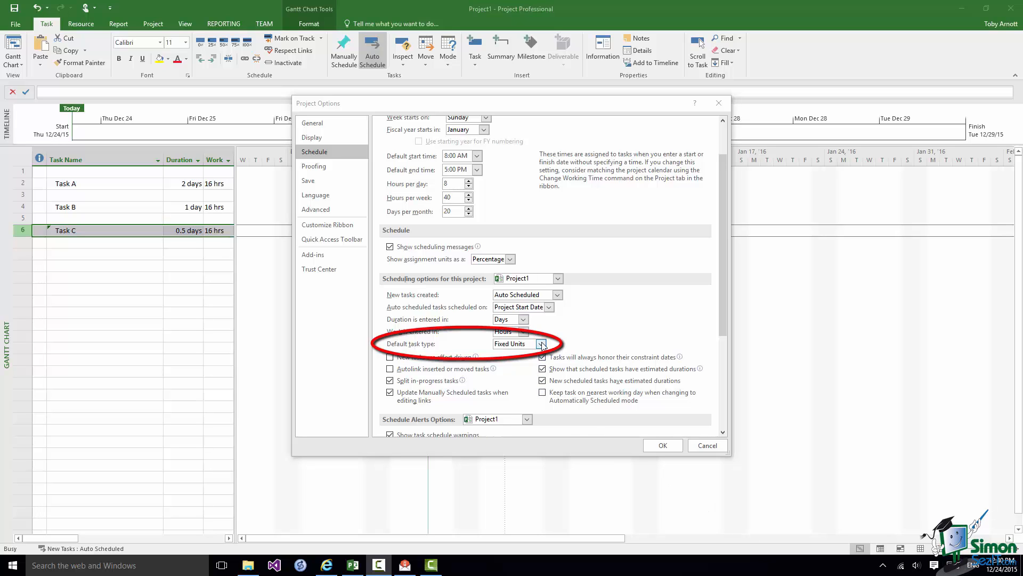
# Step: Keep Fixed Units as the default task type in Schedule options
pyautogui.click(541, 344)
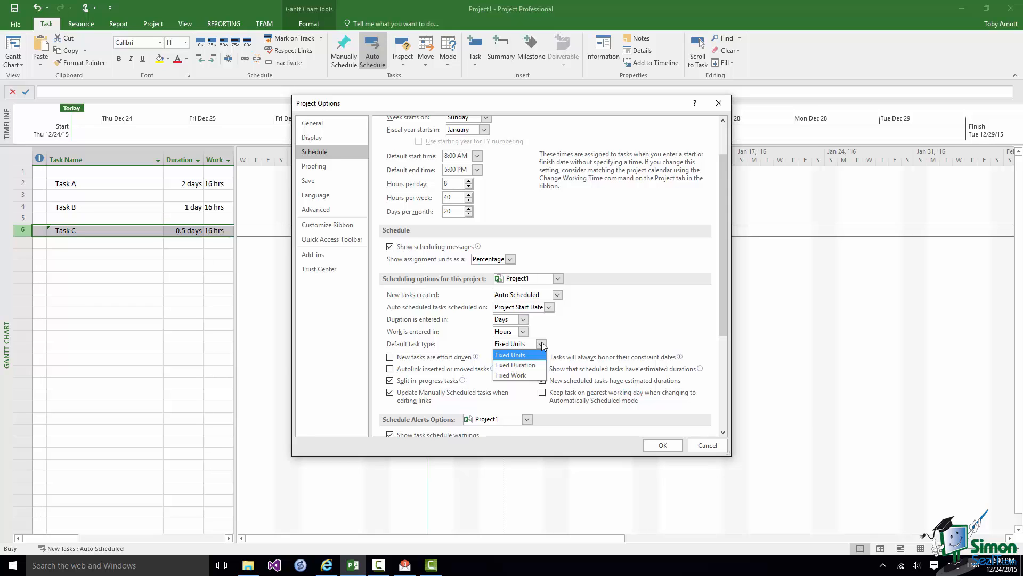
pyautogui.moveTo(515, 364)
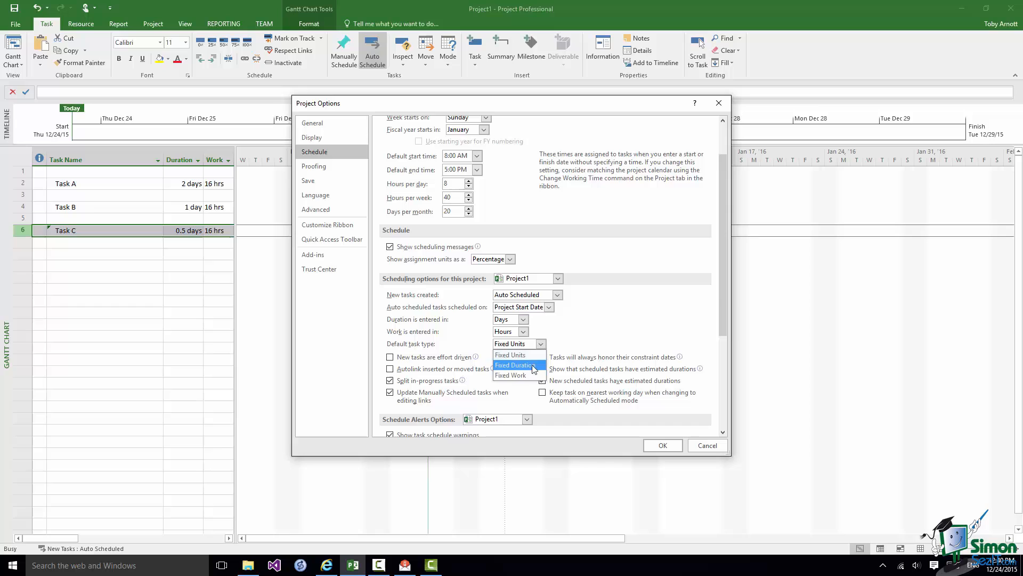
pyautogui.moveTo(529, 374)
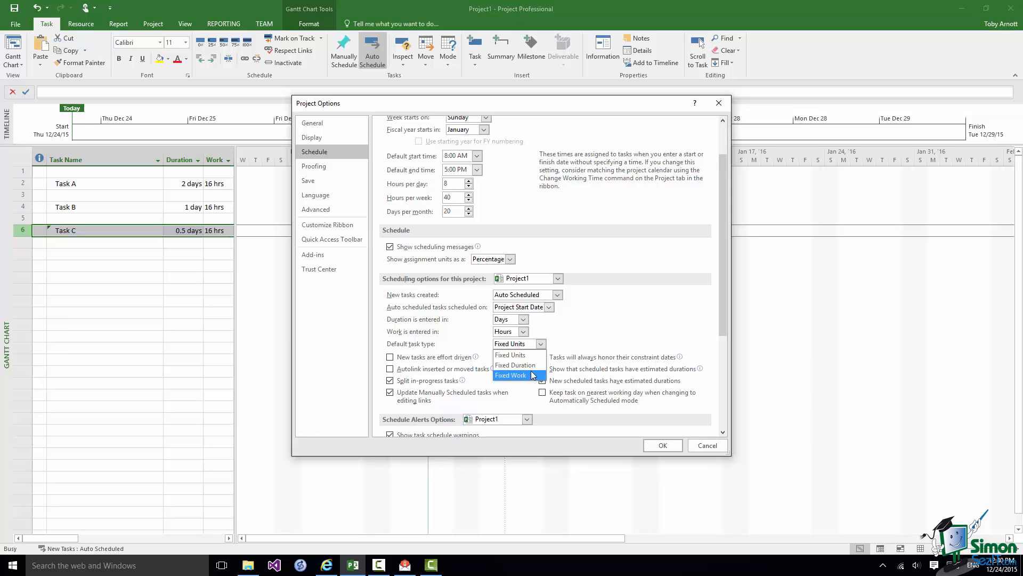
pyautogui.moveTo(526, 358)
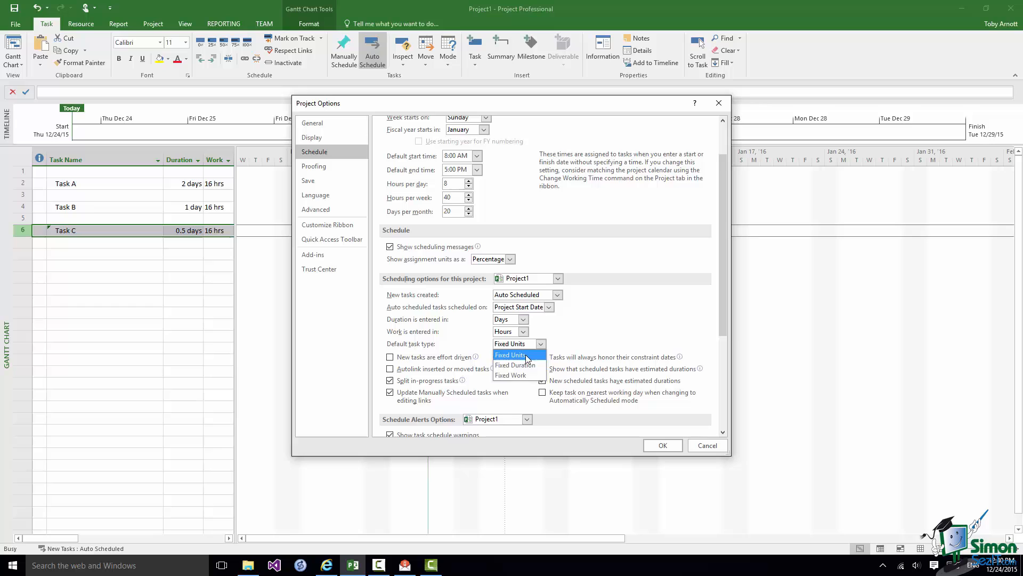
pyautogui.click(511, 354)
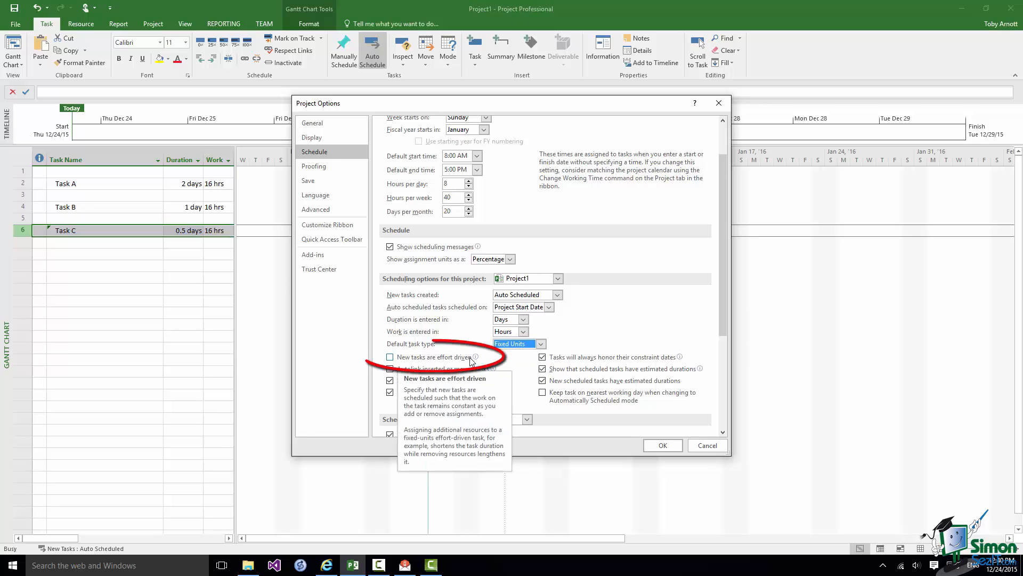
pyautogui.moveTo(390, 356)
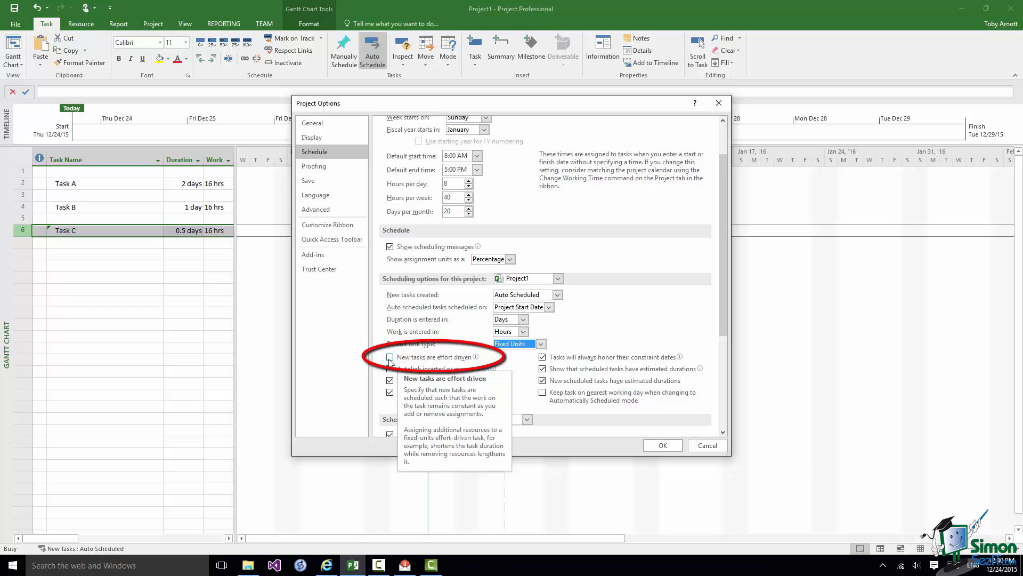